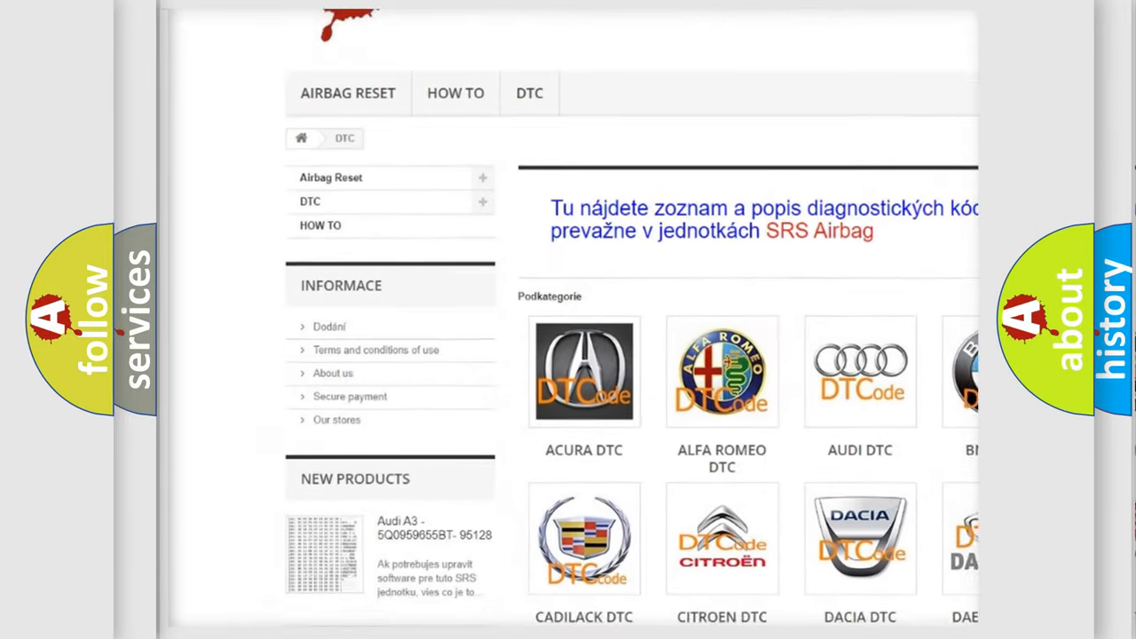
pyautogui.scroll(-3)
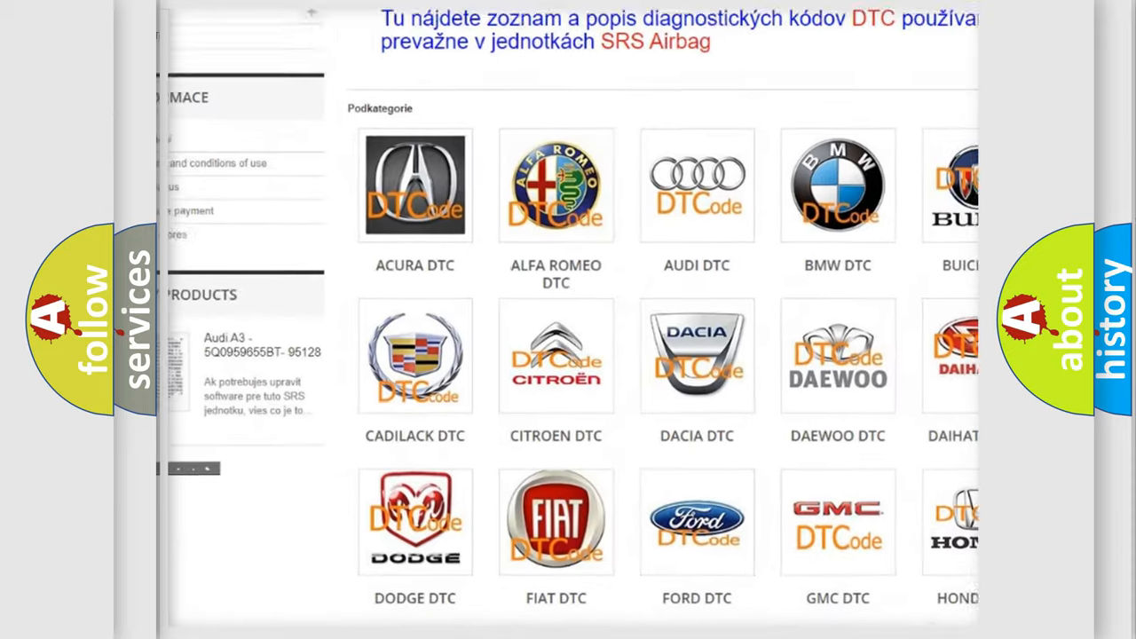
pyautogui.scroll(-3)
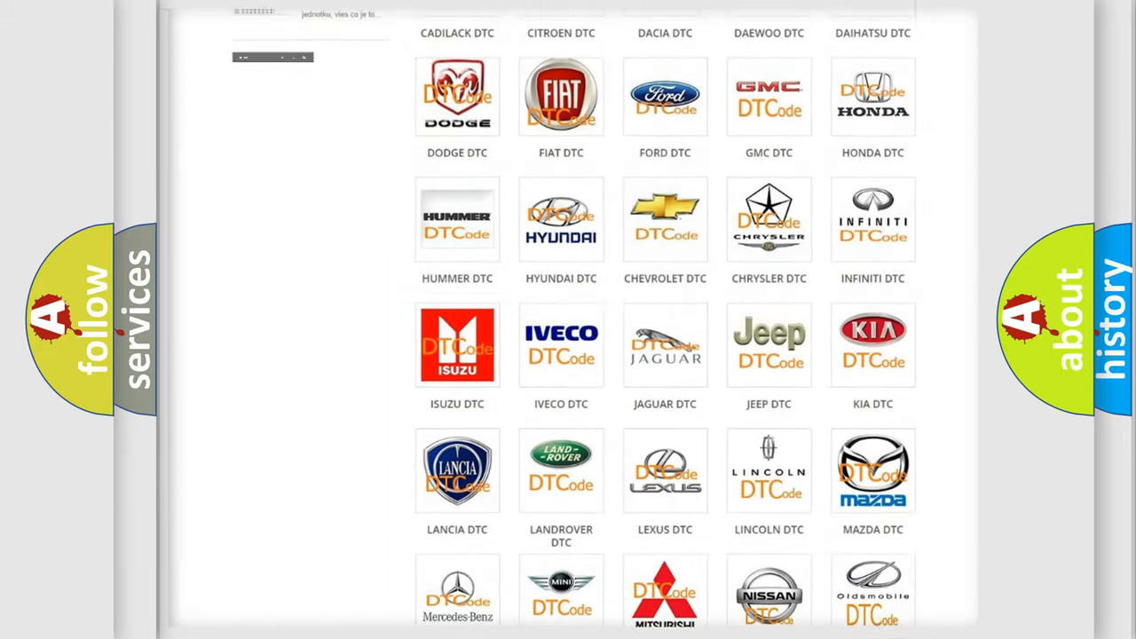
pyautogui.scroll(-3)
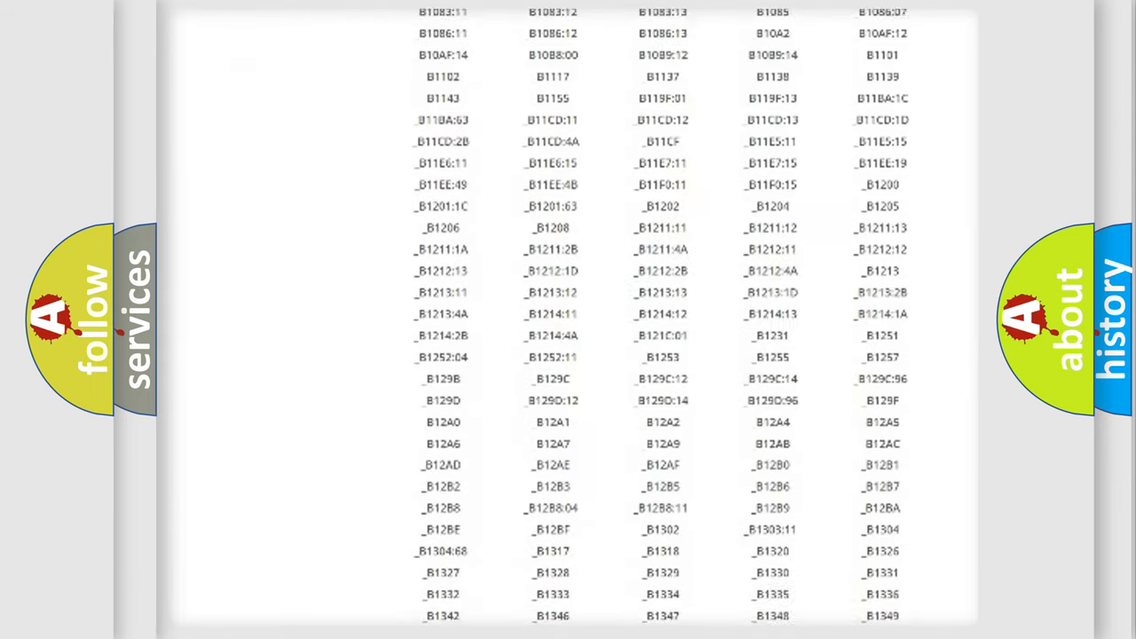
pyautogui.scroll(-3)
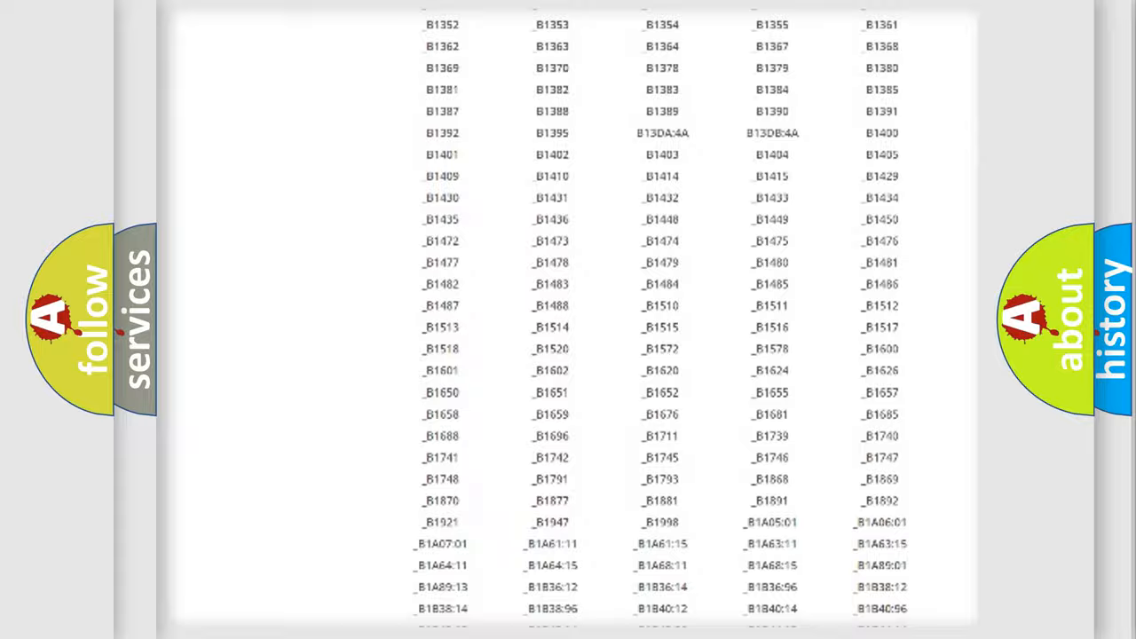